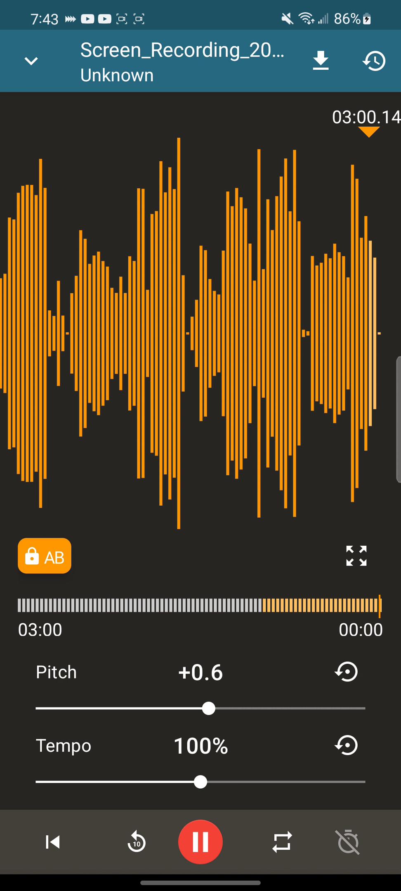
Pause the recording's playback around three minutes in, keeping pitch +0.6 and tempo 100%
{"action": "left_click", "coordinate": [200, 842]}
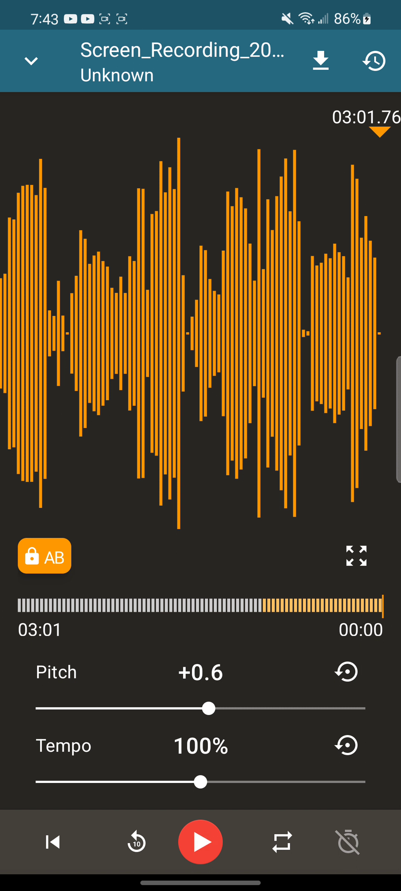